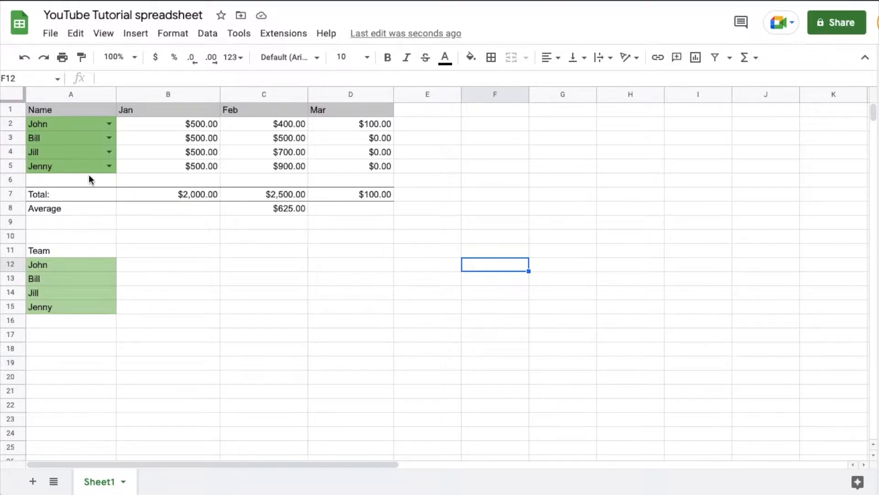
mouse_move(309, 105)
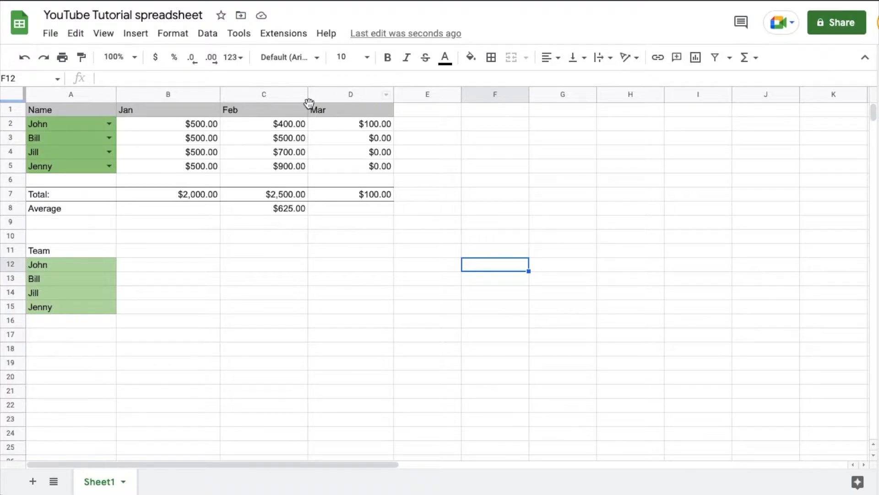
mouse_move(222, 119)
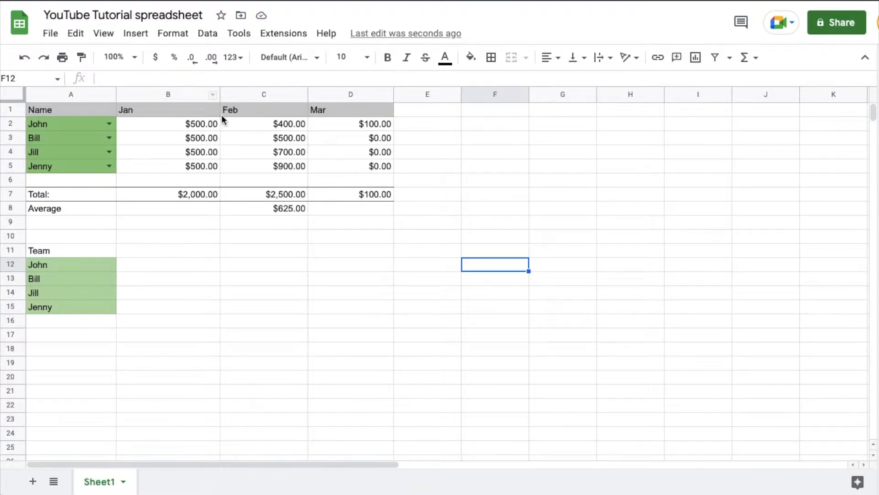
scroll(down, 3)
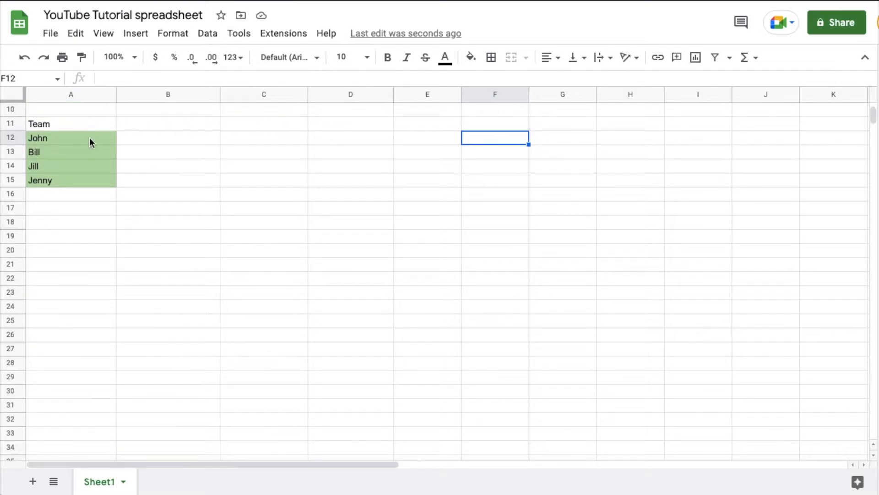